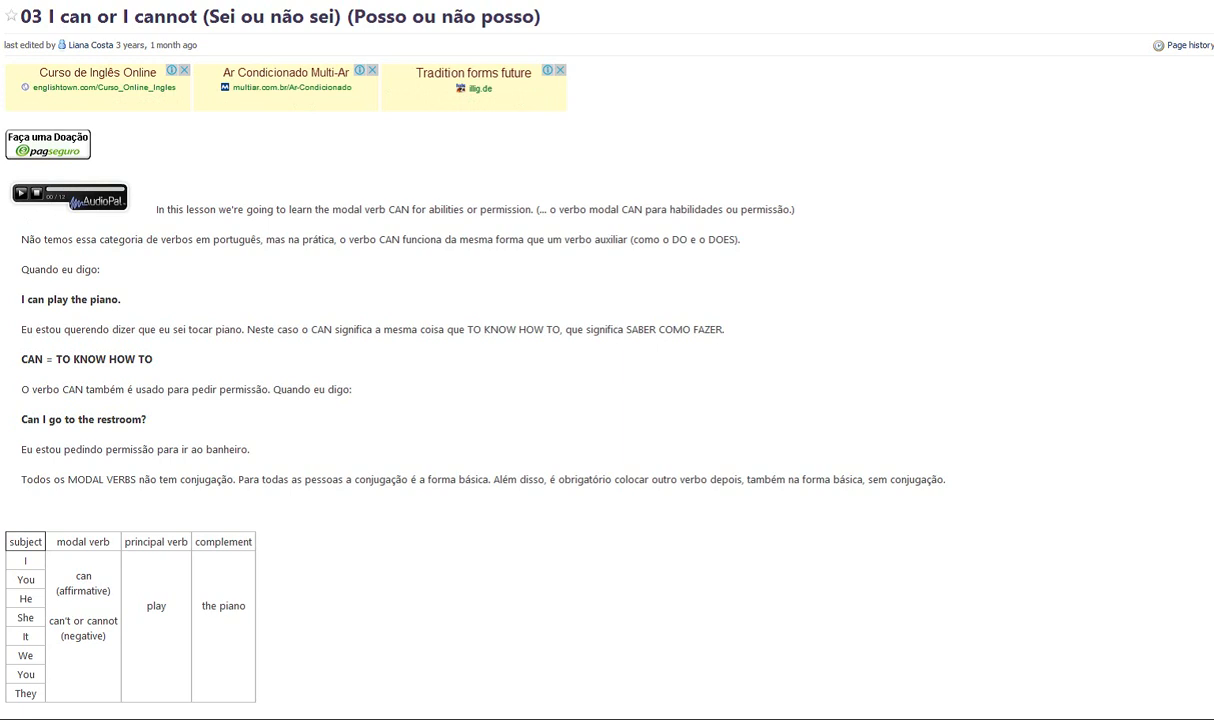
# Scroll past the can/can't conjugation table to the picture-based exercise.
pyautogui.scroll(-3)
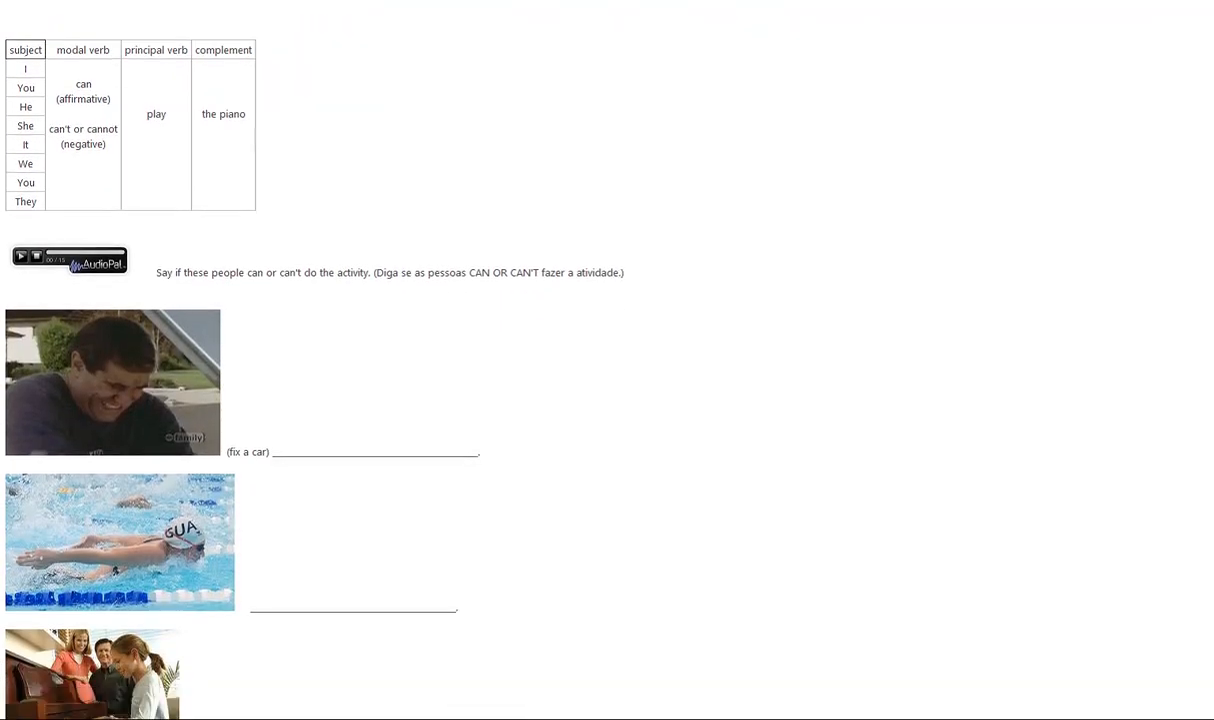
pyautogui.scroll(-3)
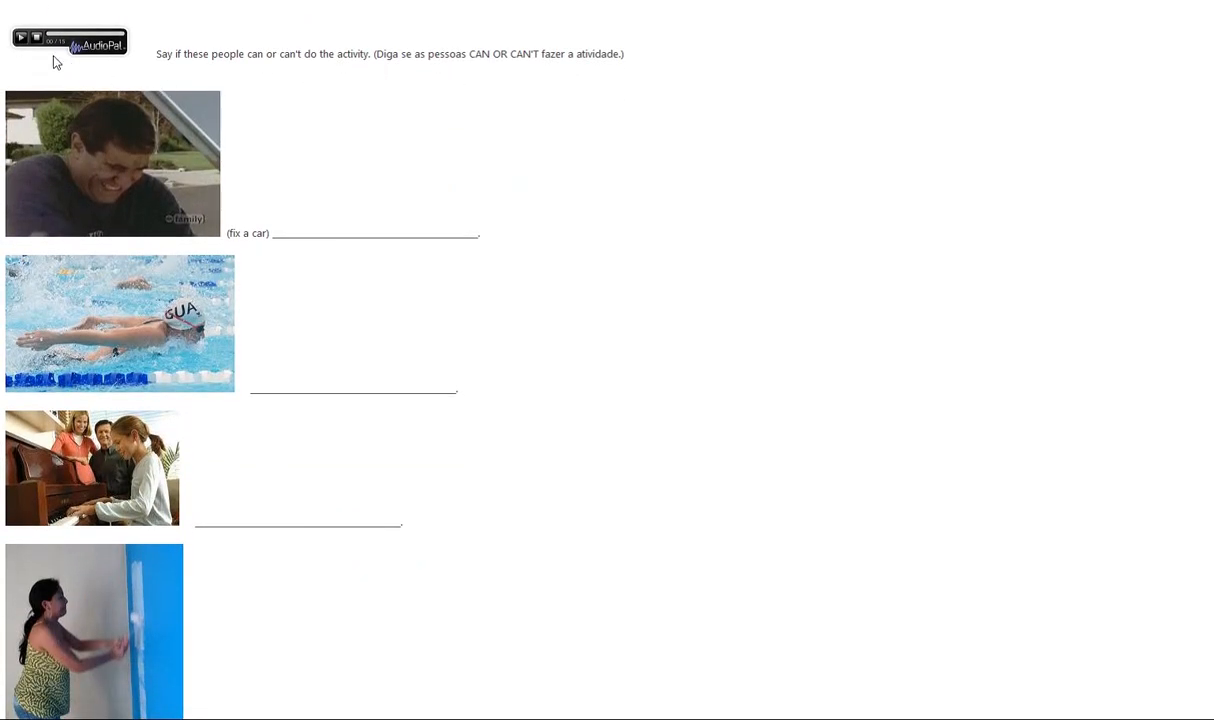
# Play the exercise instructions clip, then scroll through the photos to the Answers link and question table.
pyautogui.click(20, 36)
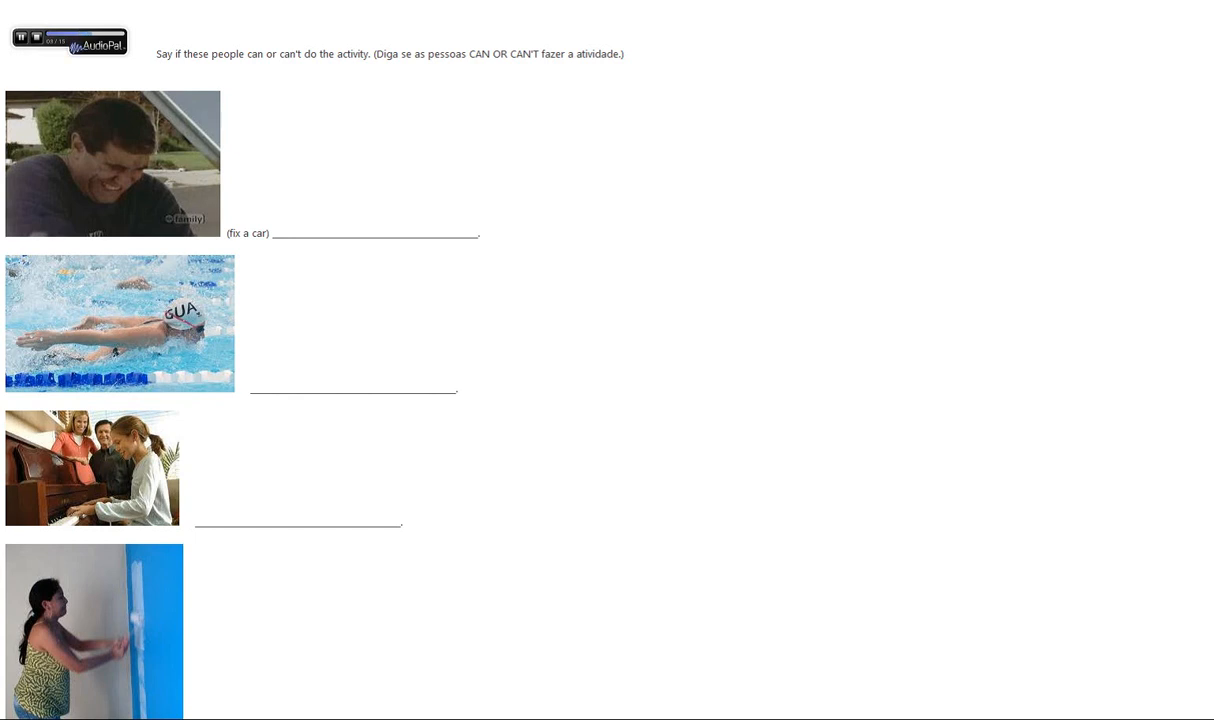
pyautogui.scroll(-3)
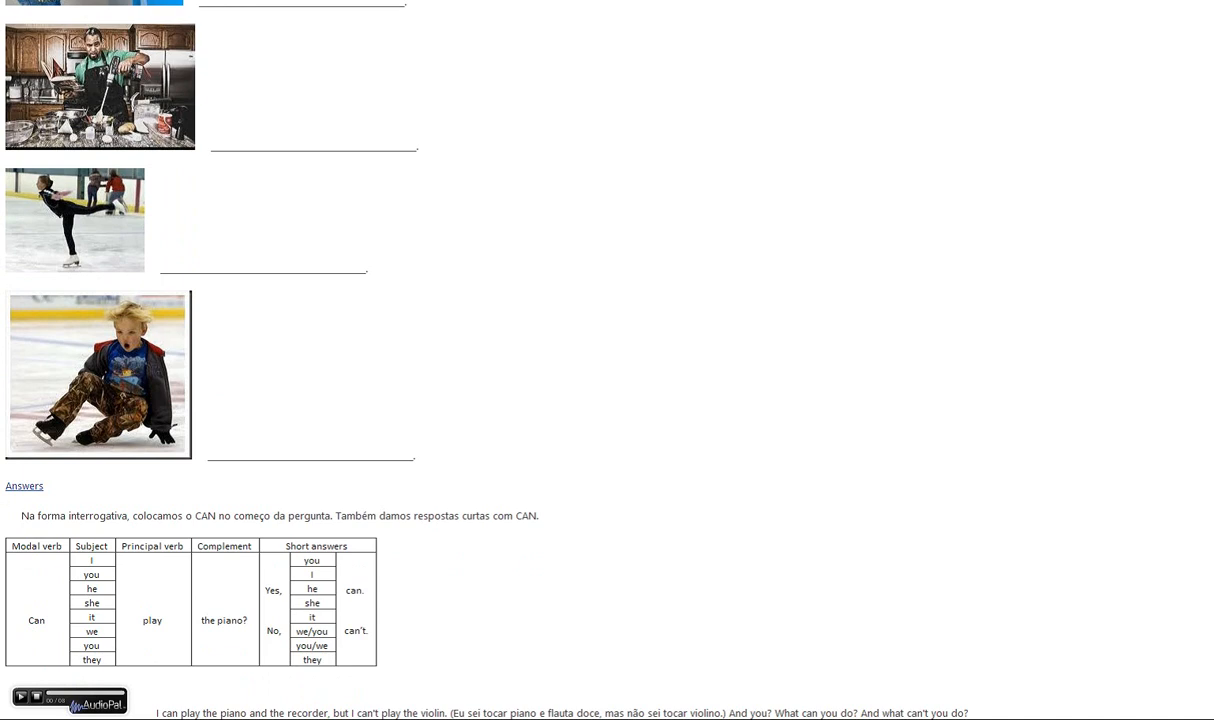
# Scroll to the page bottom, play the final piano and recorder clip, then stop it.
pyautogui.scroll(-3)
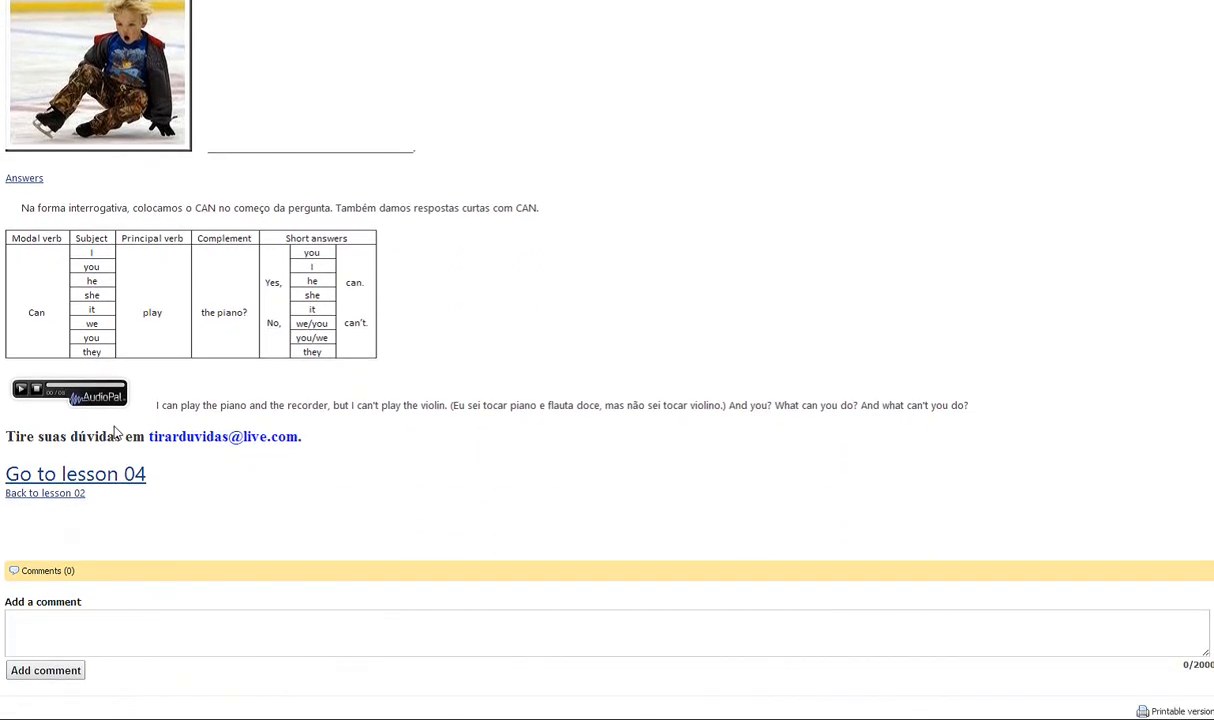
pyautogui.click(20, 388)
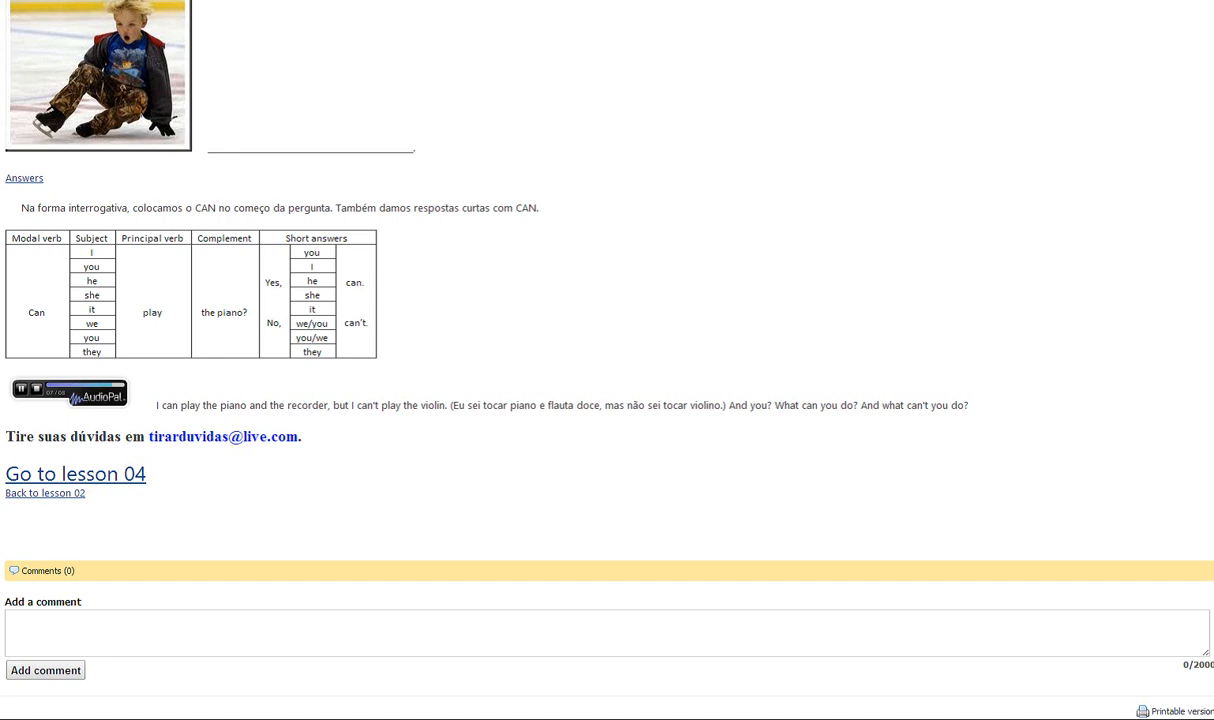
pyautogui.click(22, 388)
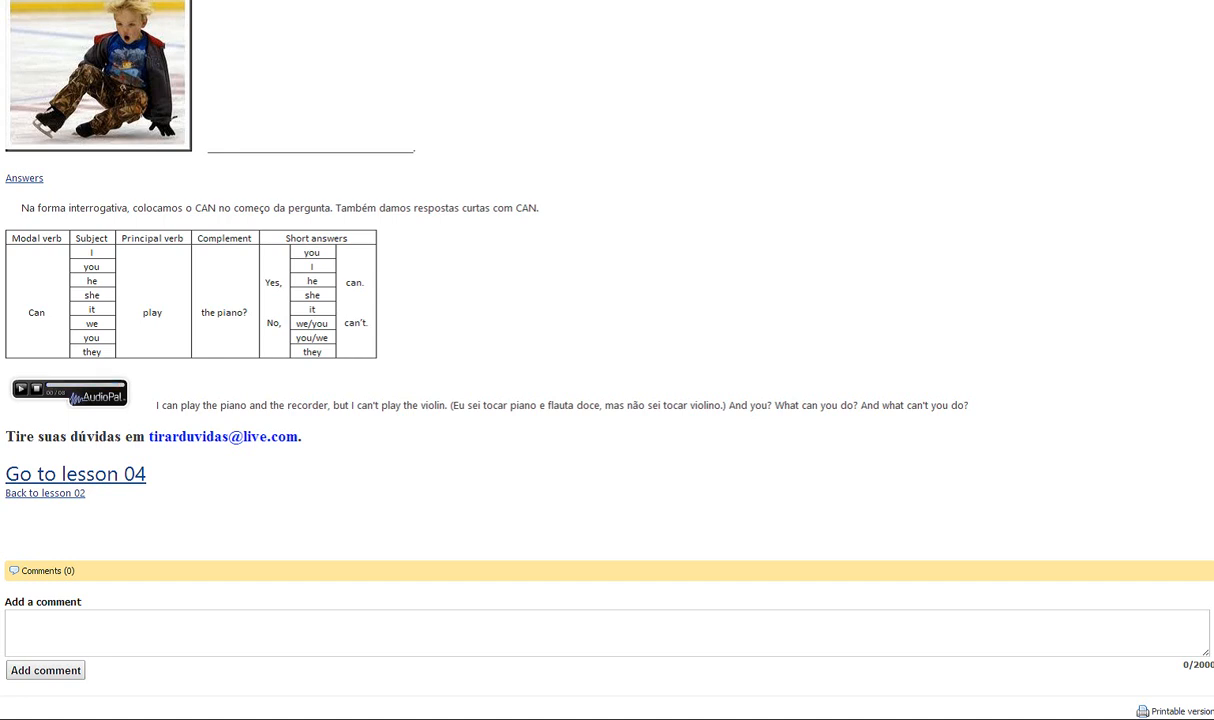